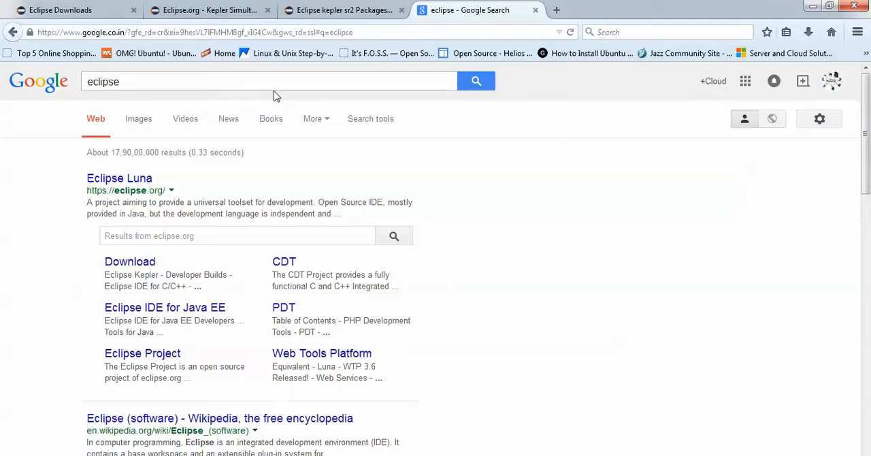
{"action": "mouse_move", "coordinate": [138, 118]}
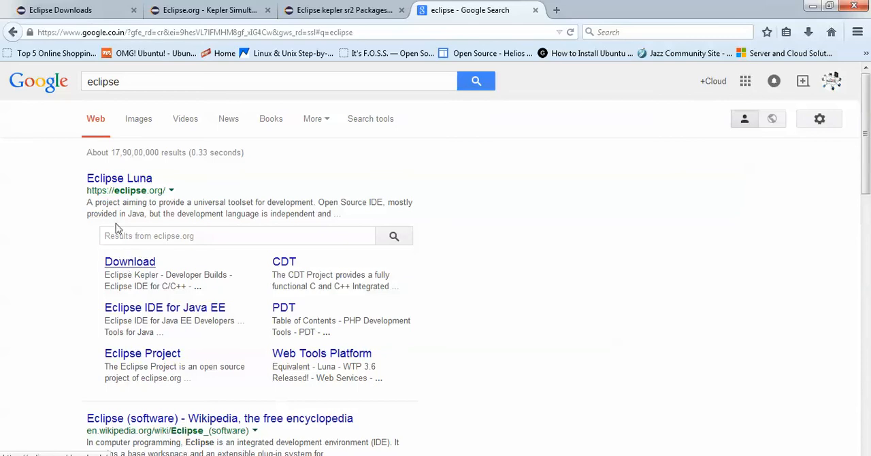
Go to the Eclipse downloads page and view the Luna packages released for Linux
{"action": "left_click", "coordinate": [69, 9]}
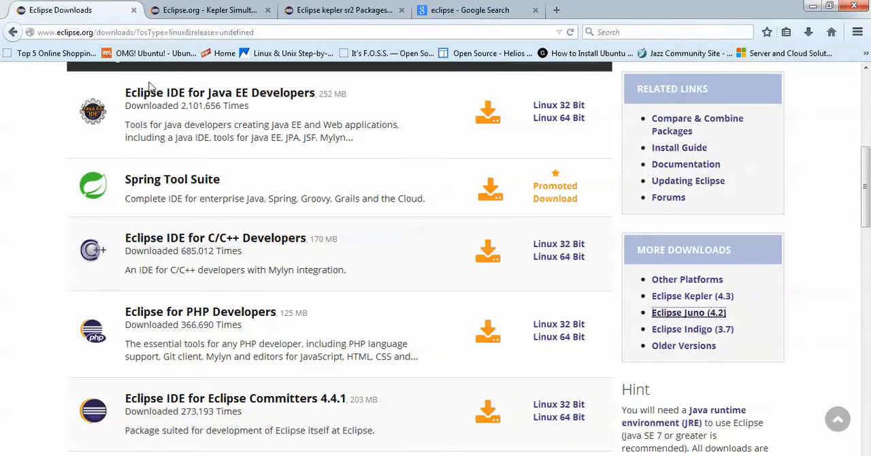
{"action": "scroll", "scroll_direction": "up", "scroll_amount": 3}
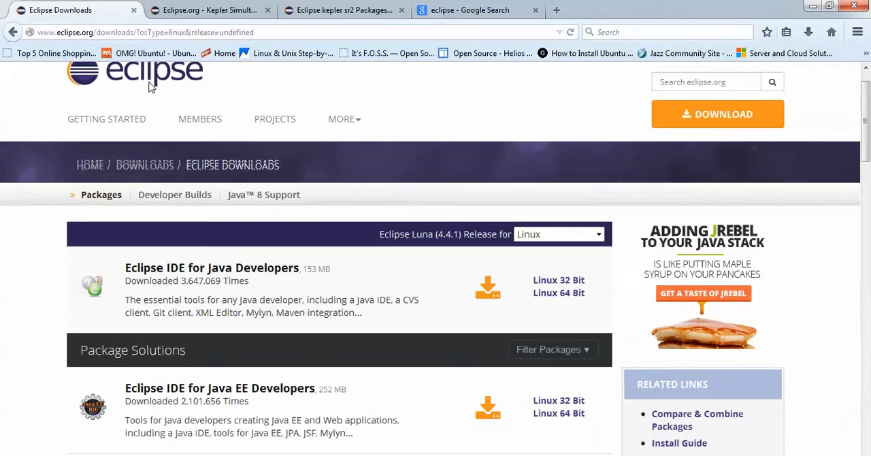
{"action": "scroll", "scroll_direction": "down", "scroll_amount": 3}
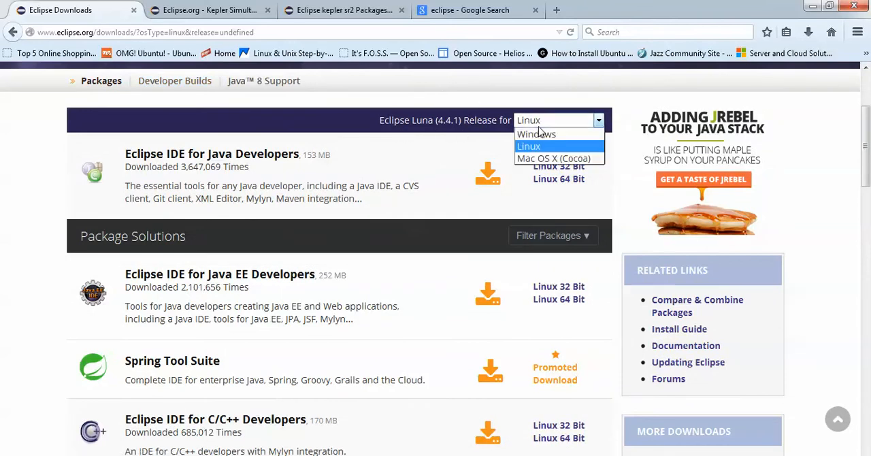
{"action": "left_click", "coordinate": [528, 146]}
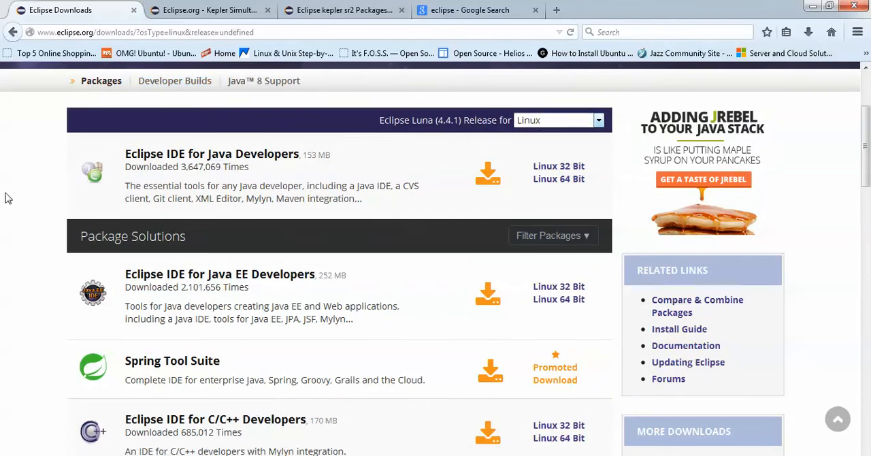
{"action": "mouse_move", "coordinate": [316, 178]}
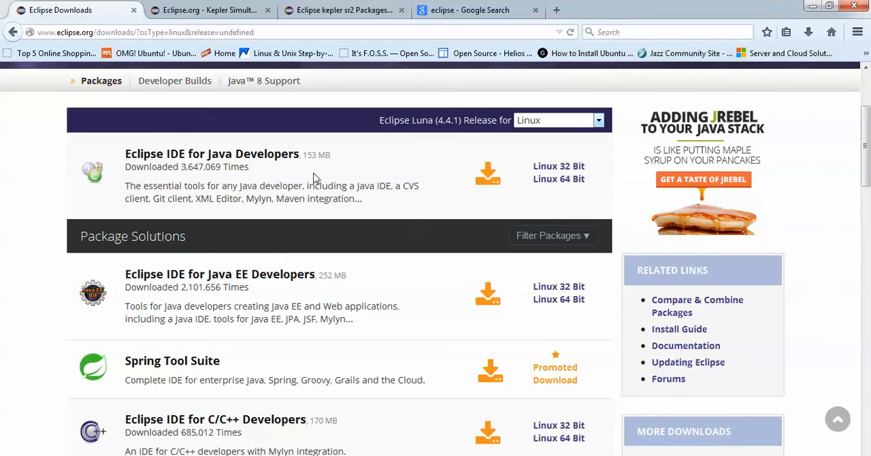
Switch the release platform to Mac OS X and browse its 32/64-bit Luna packages
{"action": "left_click", "coordinate": [556, 120]}
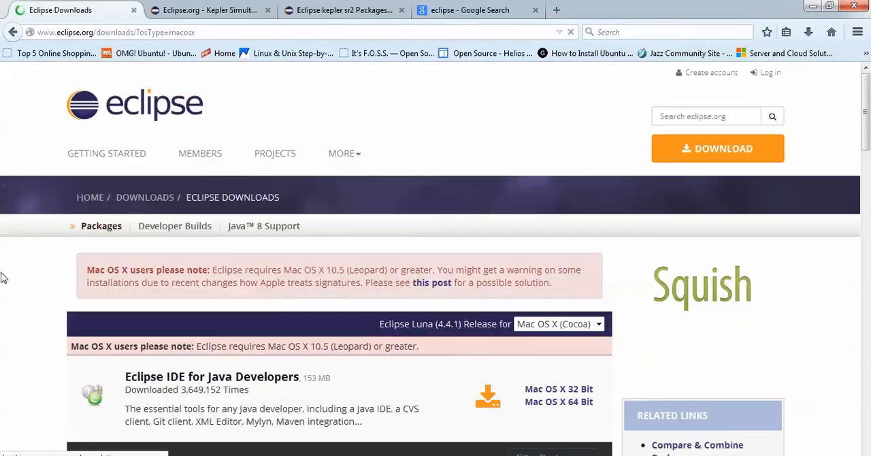
{"action": "scroll", "scroll_direction": "down", "scroll_amount": 3}
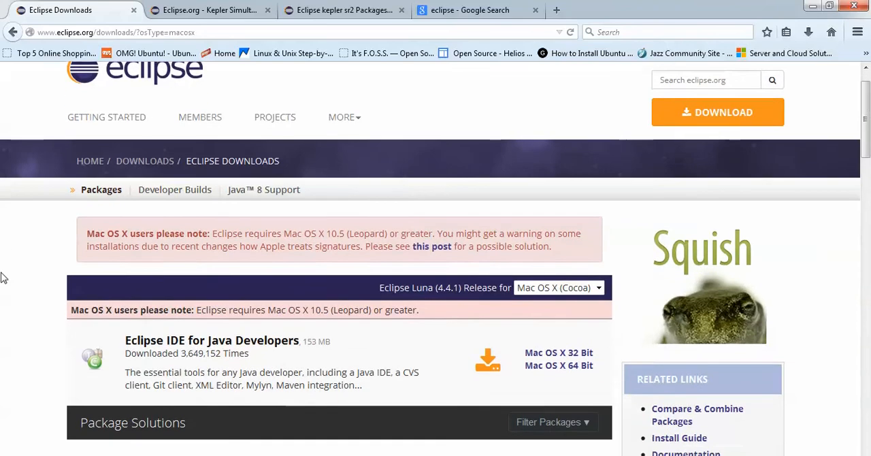
{"action": "scroll", "scroll_direction": "down", "scroll_amount": 3}
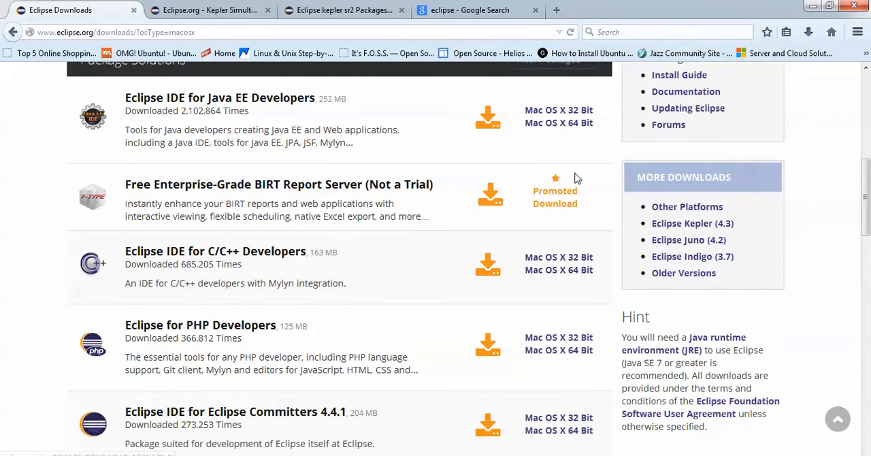
{"action": "mouse_move", "coordinate": [691, 223]}
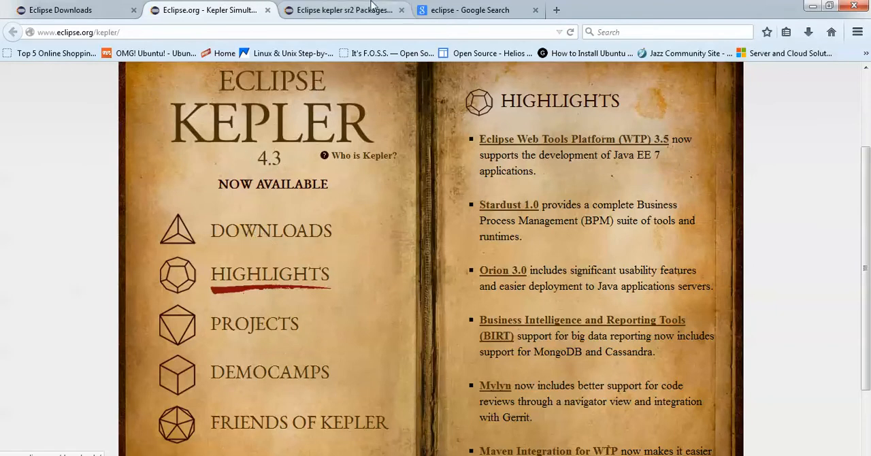
Bring up the Kepler SR2 packages page listing the Eclipse Standard 4.3.2 Linux downloads
{"action": "left_click", "coordinate": [343, 9]}
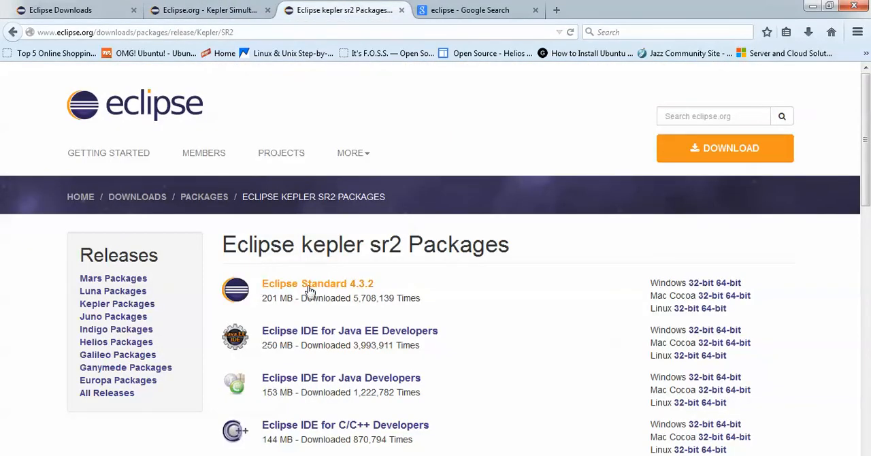
{"action": "mouse_move", "coordinate": [495, 304]}
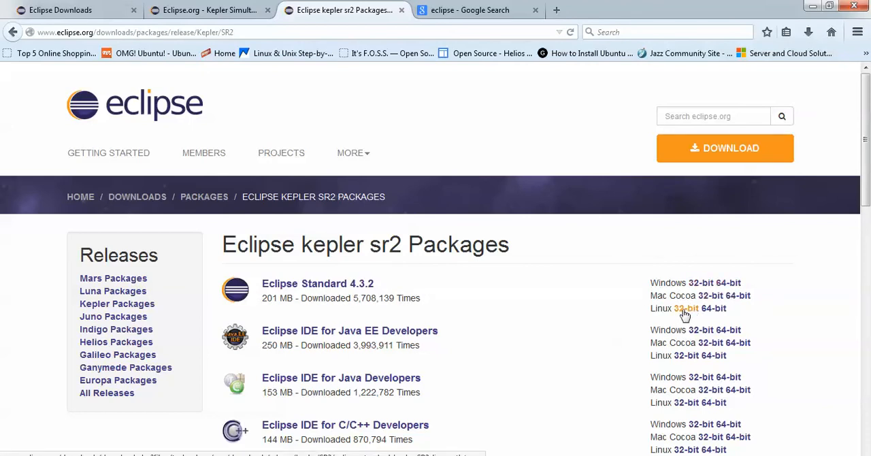
{"action": "mouse_move", "coordinate": [683, 314]}
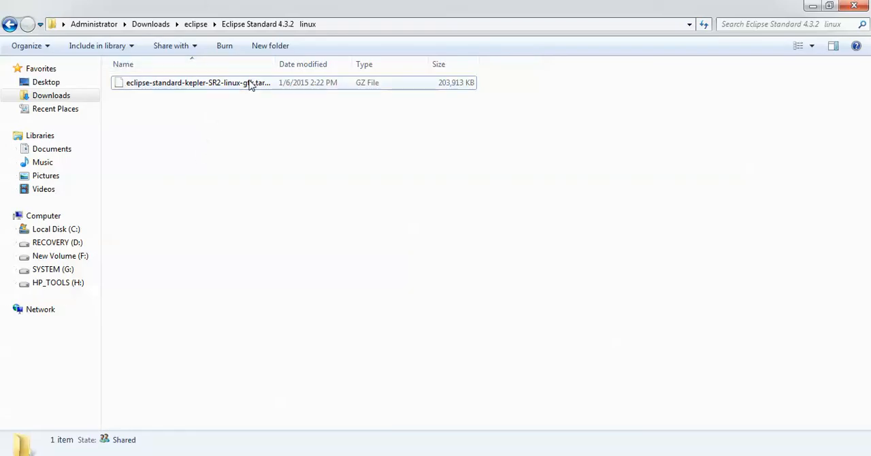
Select the downloaded eclipse-standard-kepler-SR2-linux-gtk.tar.gz file in the Eclipse Standard 4.3.2 linux folder
{"action": "left_click", "coordinate": [197, 82]}
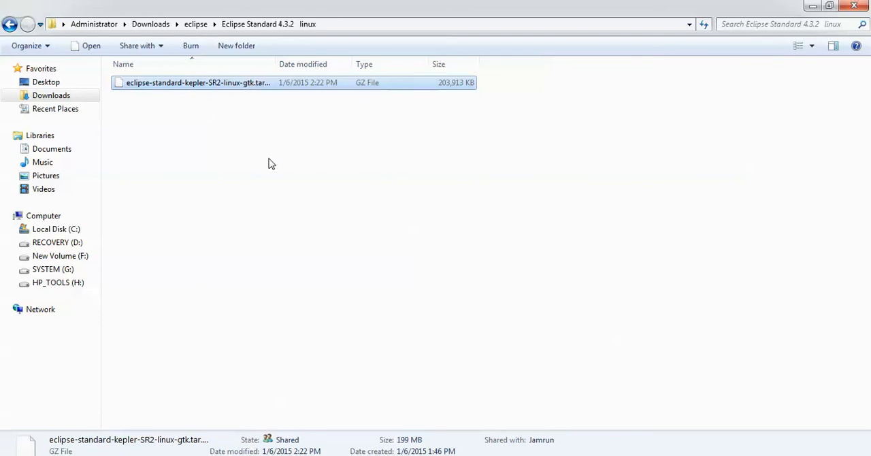
{"action": "mouse_move", "coordinate": [364, 319]}
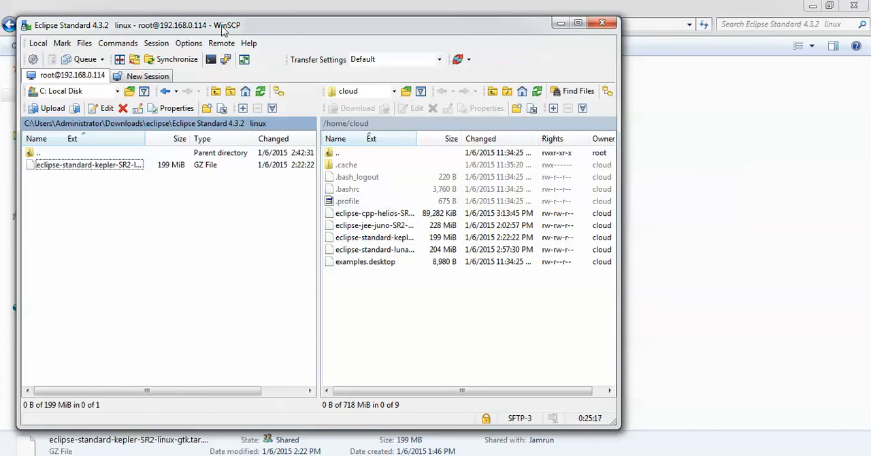
{"action": "left_click", "coordinate": [338, 153]}
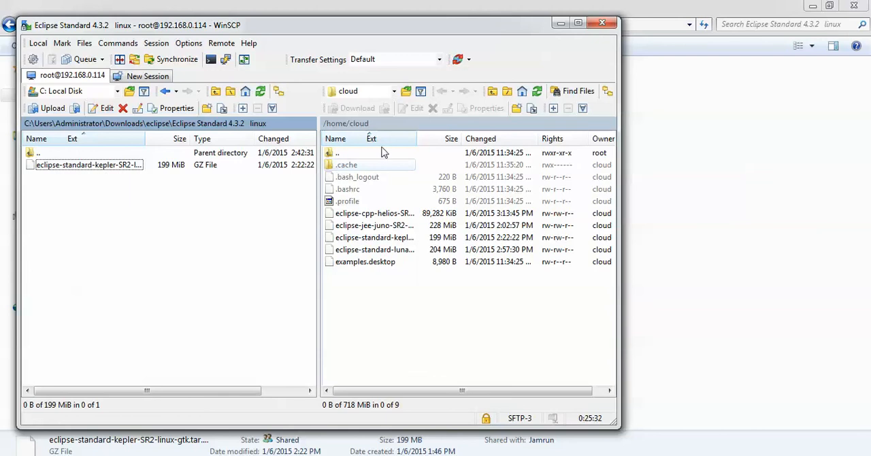
{"action": "mouse_move", "coordinate": [402, 129]}
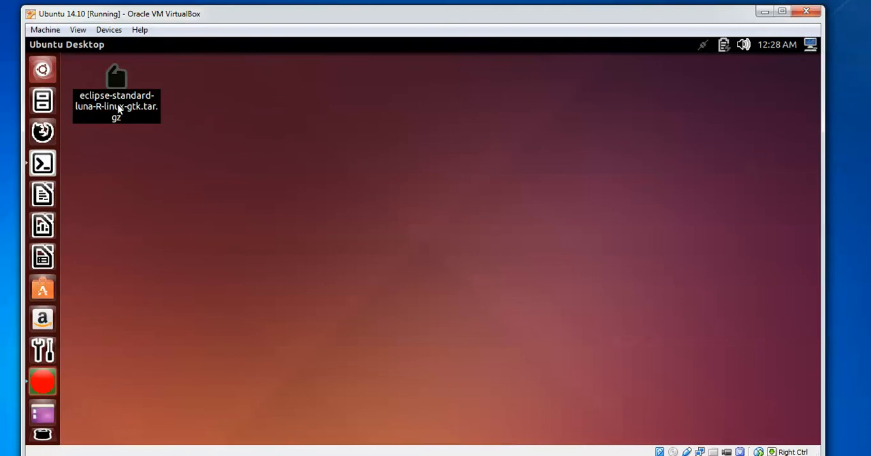
Extract eclipse-standard-luna-R-linux-gtk.tar.gz onto the desktop and launch Eclipse from the new eclipse folder
{"action": "right_click", "coordinate": [117, 106]}
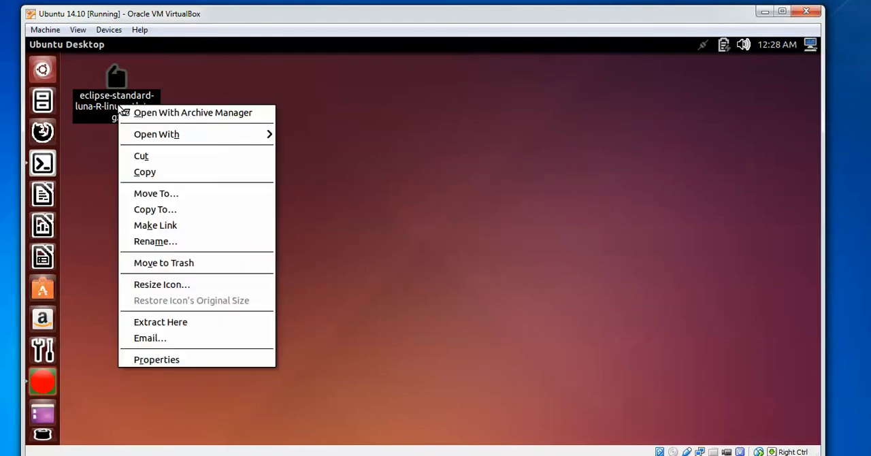
{"action": "mouse_move", "coordinate": [179, 321]}
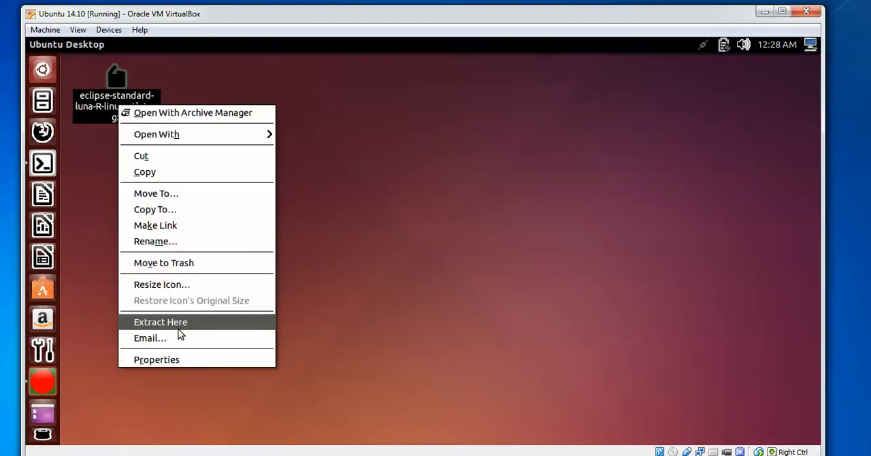
{"action": "left_click", "coordinate": [161, 321]}
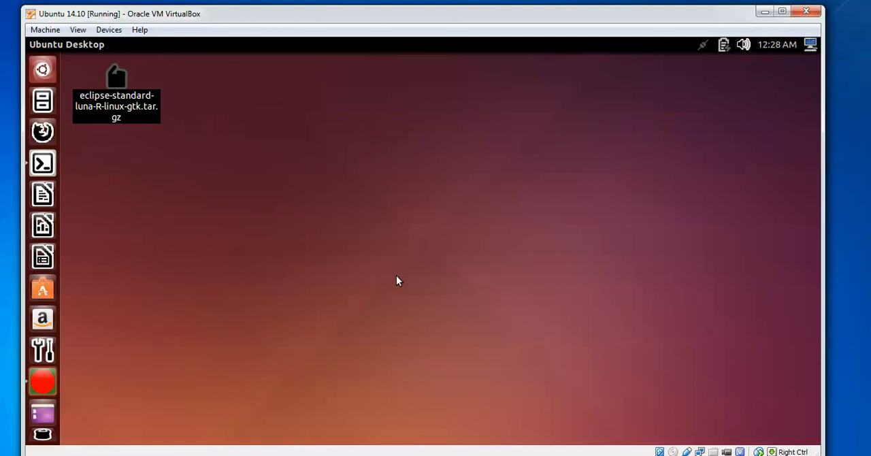
{"action": "double_click", "coordinate": [115, 79]}
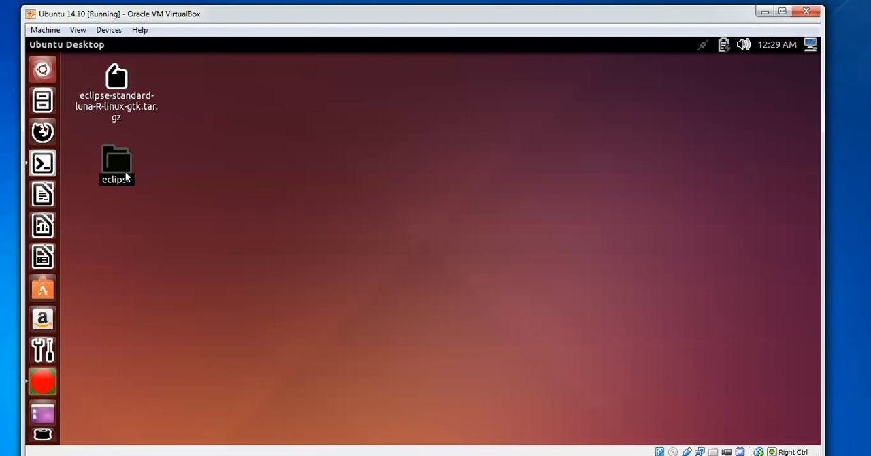
{"action": "double_click", "coordinate": [115, 163]}
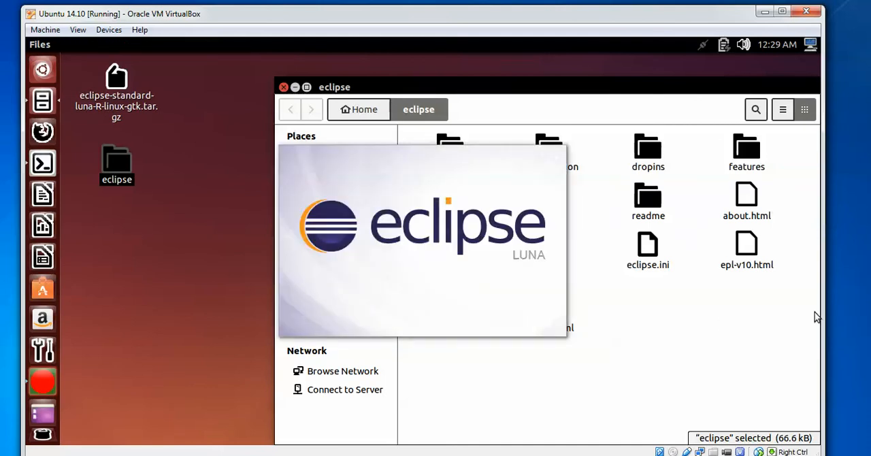
{"action": "mouse_move", "coordinate": [858, 359]}
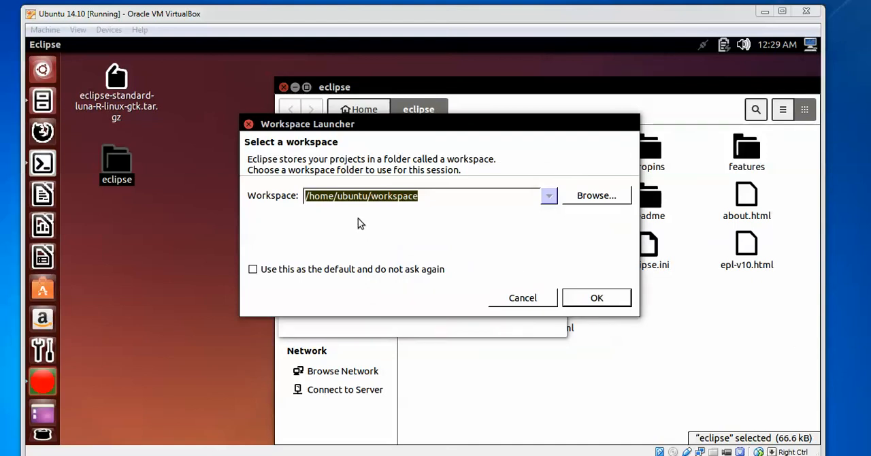
Accept /home/ubuntu/workspace as the default workspace, ticking 'do not ask again', in the Workspace Launcher
{"action": "left_click", "coordinate": [253, 269]}
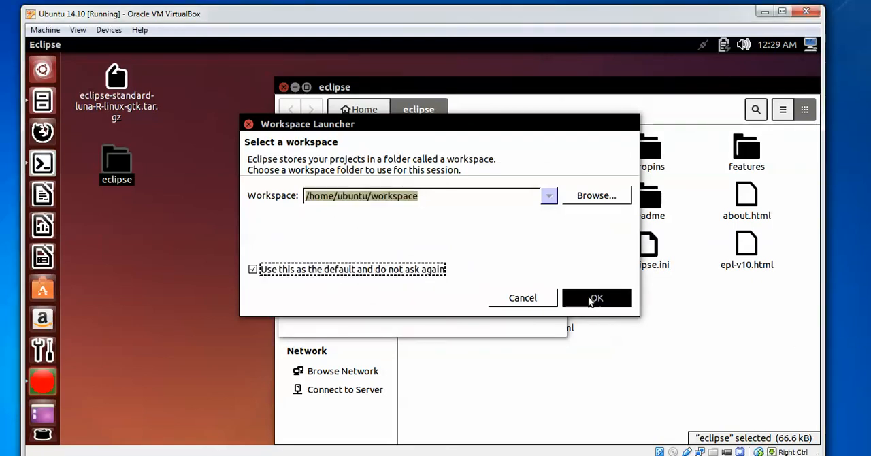
{"action": "left_click", "coordinate": [596, 297]}
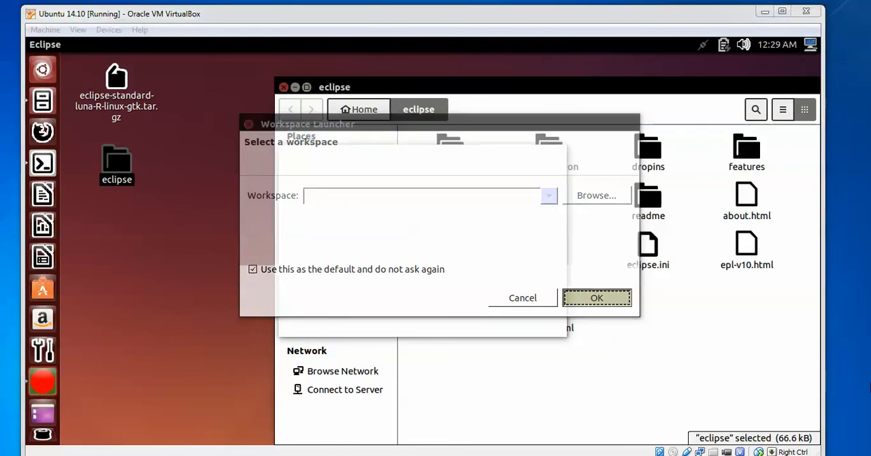
{"action": "left_click", "coordinate": [595, 297]}
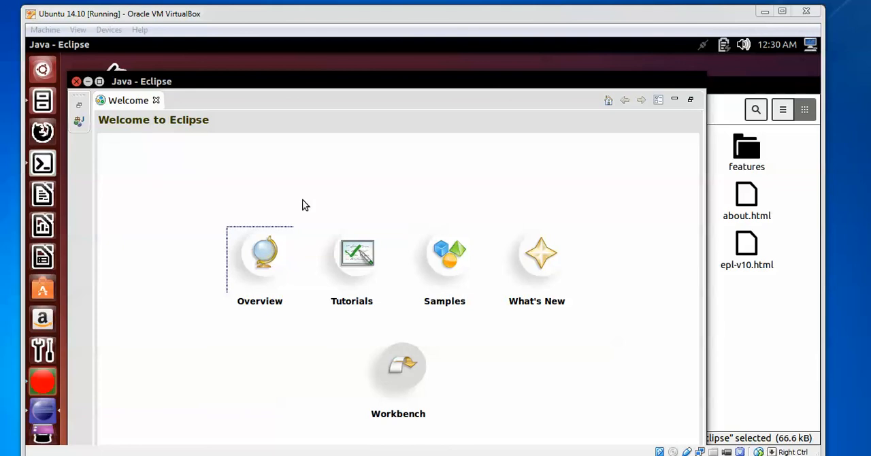
{"action": "mouse_move", "coordinate": [92, 87]}
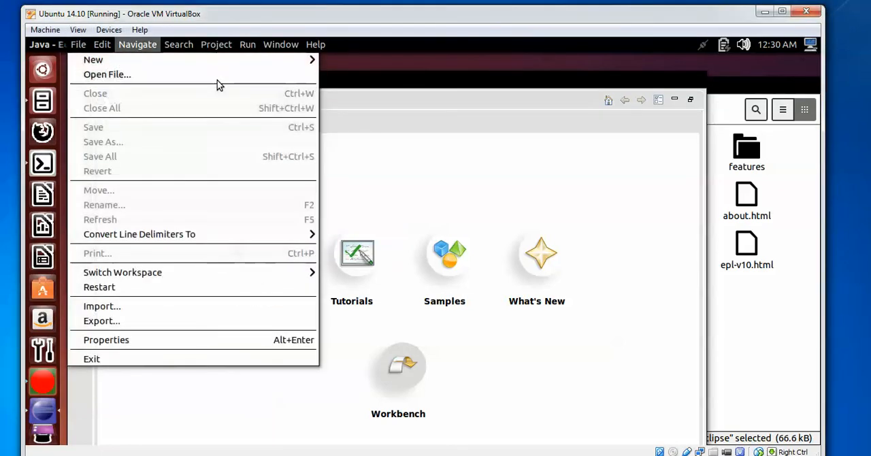
Browse the Navigate menu over the Welcome screen, showing Open Type, Open Resource and Go To
{"action": "left_click", "coordinate": [138, 43]}
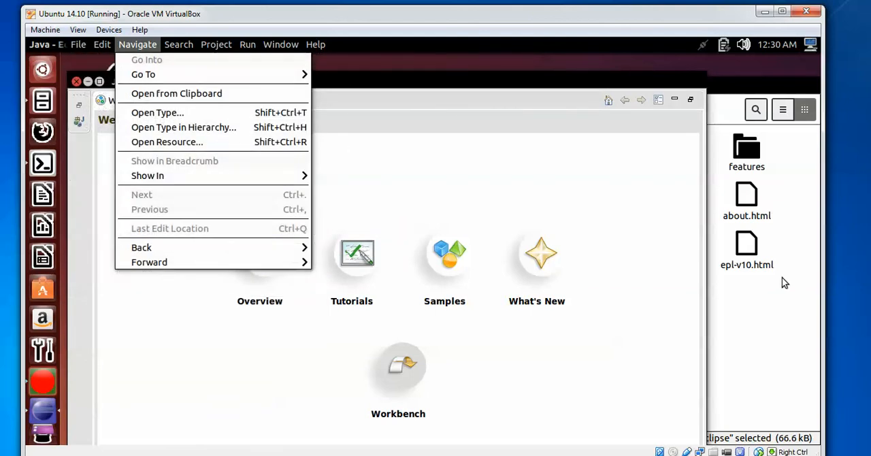